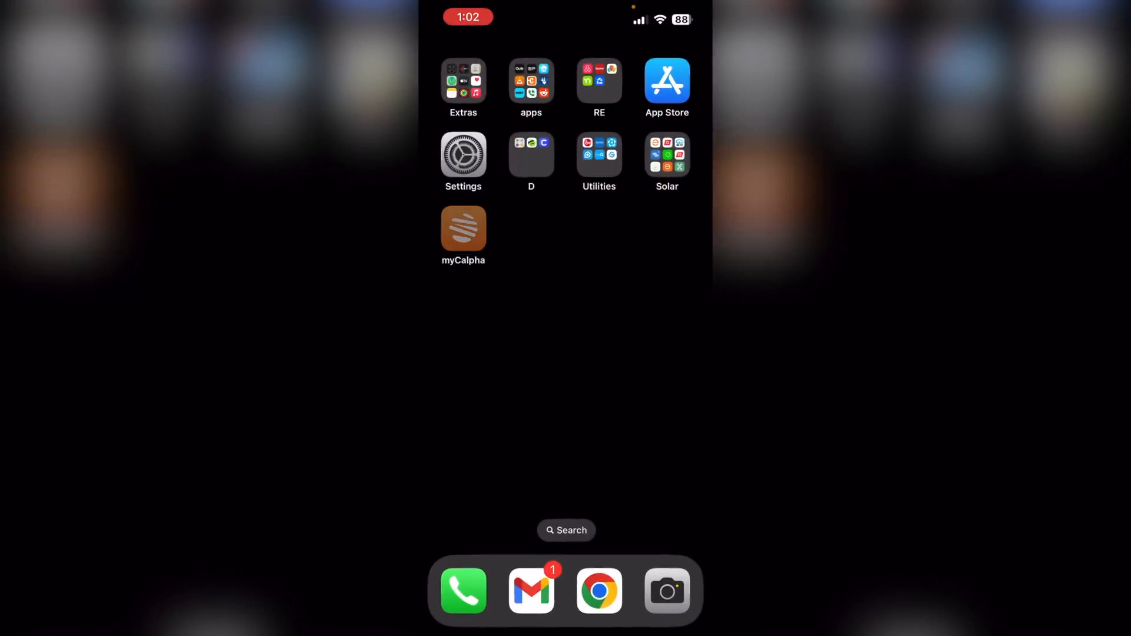
Launch myCalpha and leave the Register page to reach the empty home screen.
left_click(464, 227)
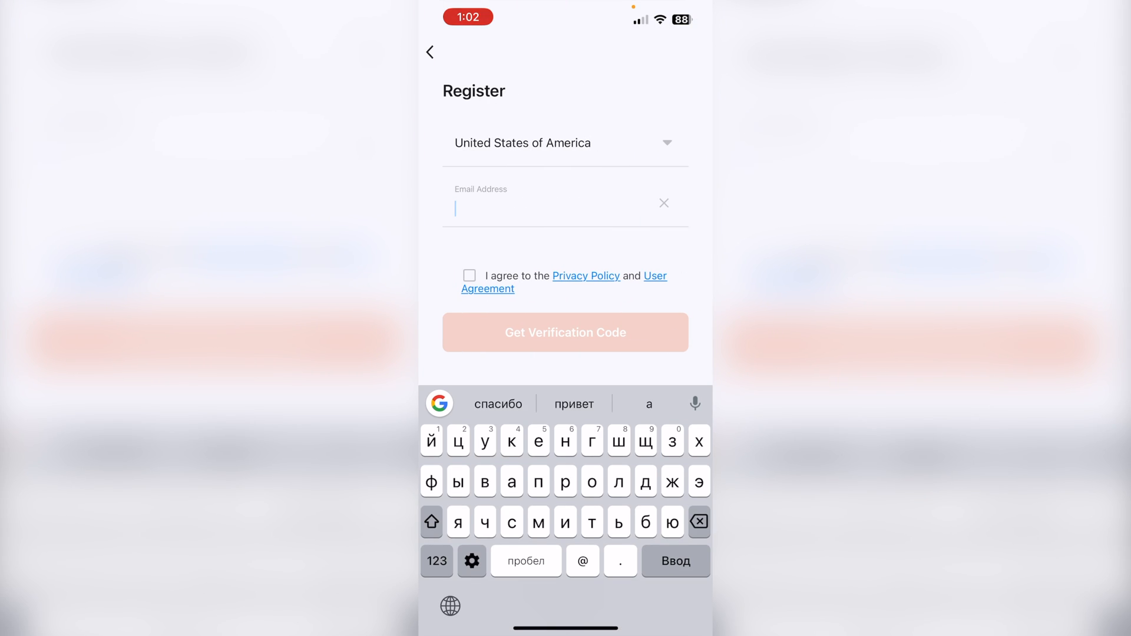
left_click(429, 52)
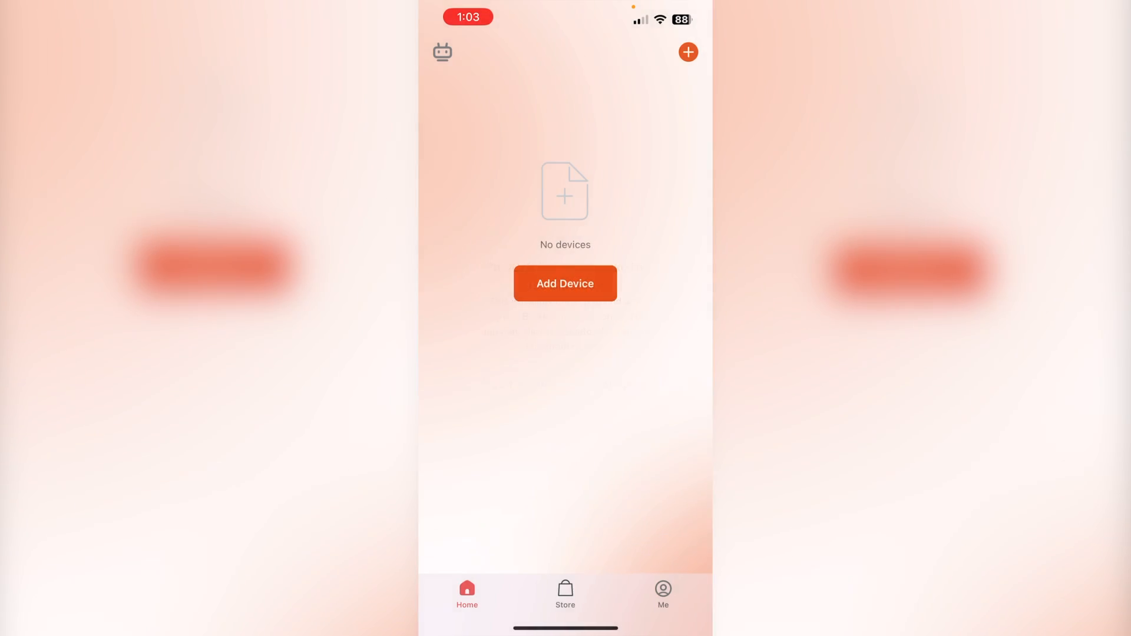
Add the discovered SCI-48 inverter after allowing location access for the search.
left_click(564, 283)
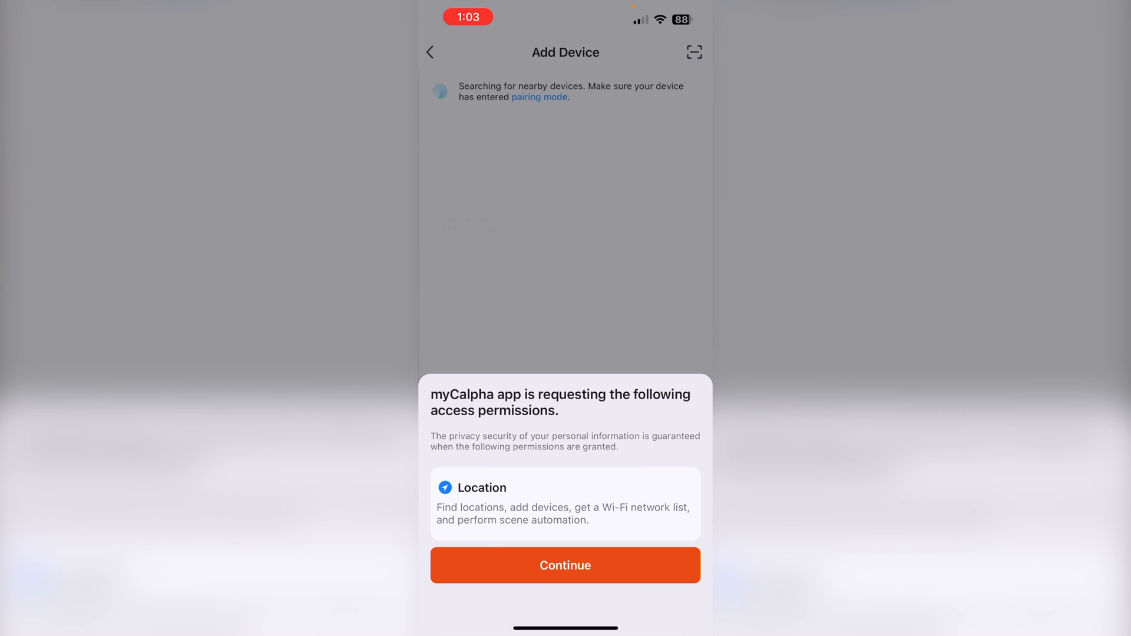
left_click(565, 565)
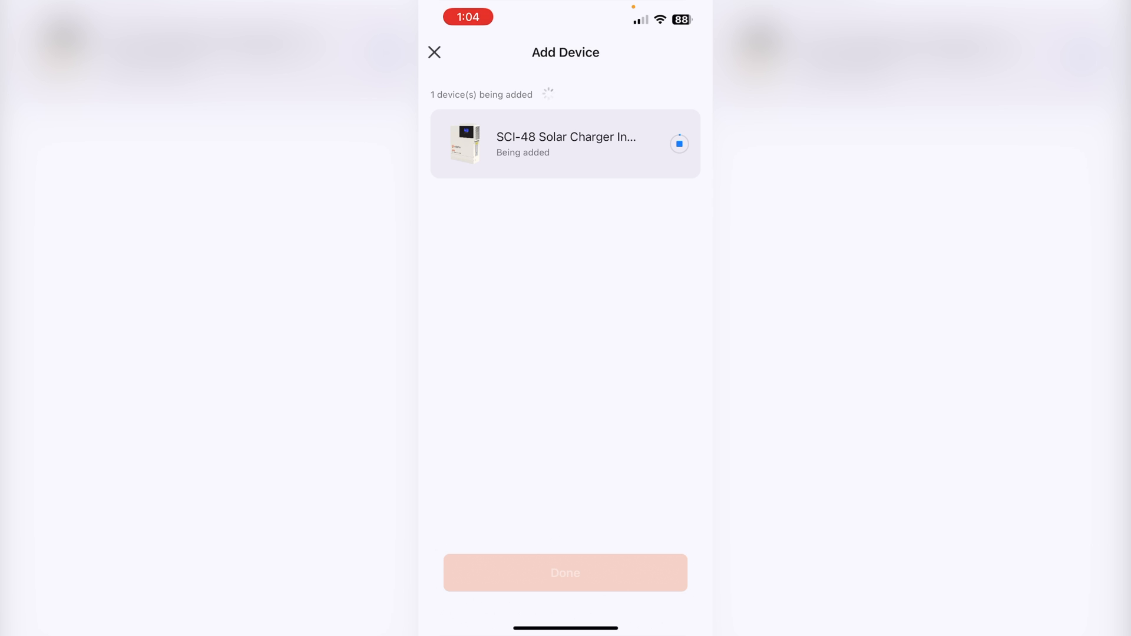
left_click(565, 573)
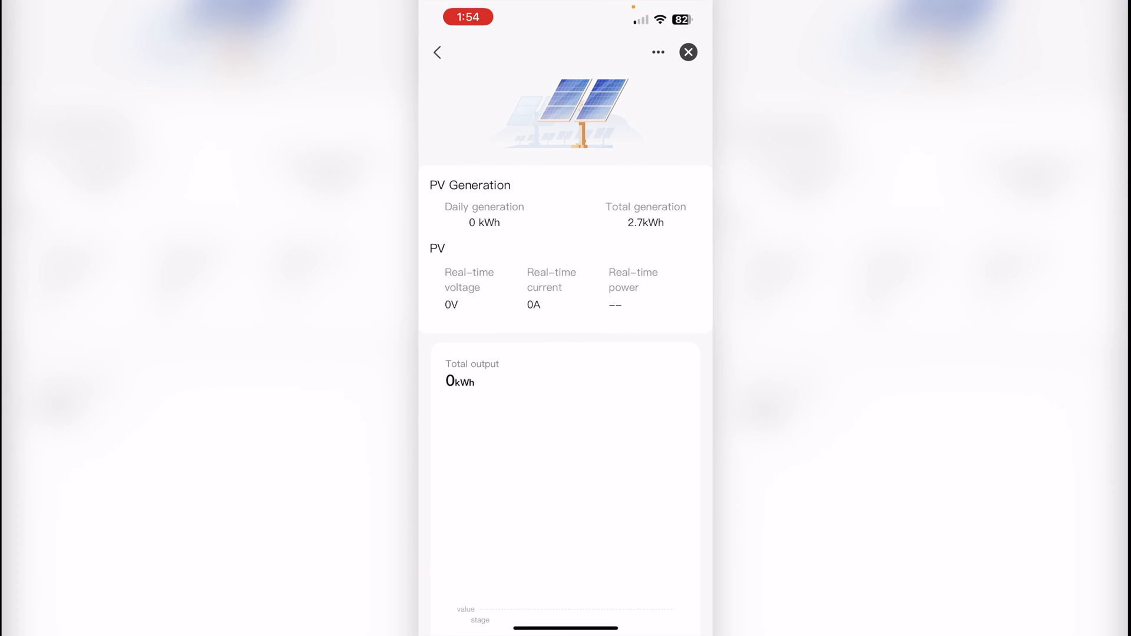
View the inverter dashboard, live status, then the Total output and Battery SOC charts for 01/29.
left_click(436, 52)
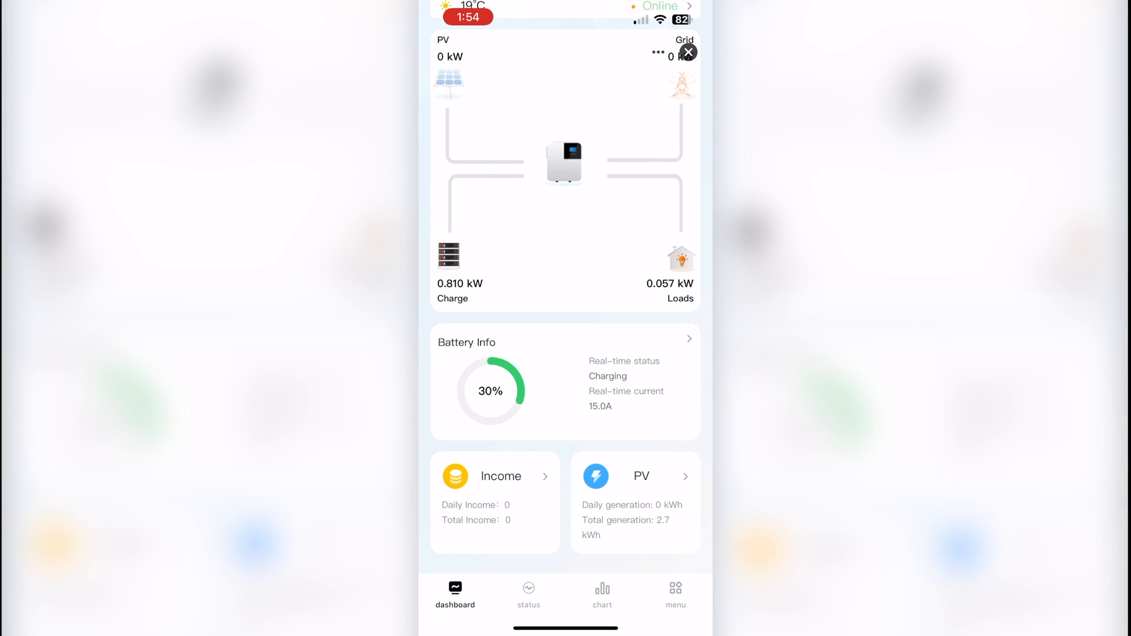
left_click(528, 591)
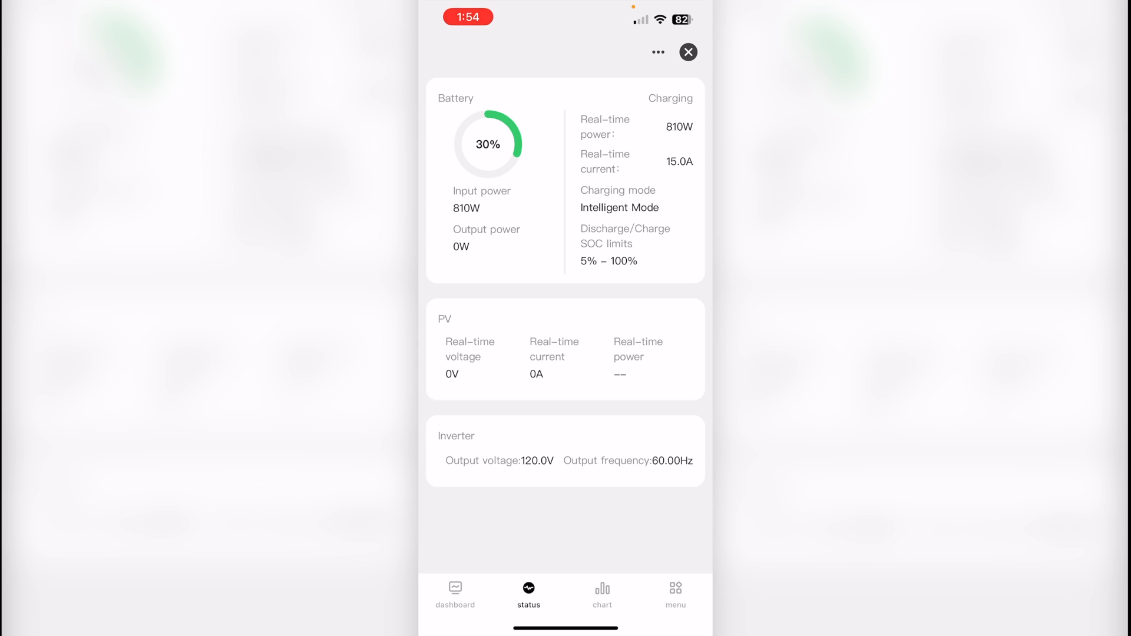
left_click(602, 591)
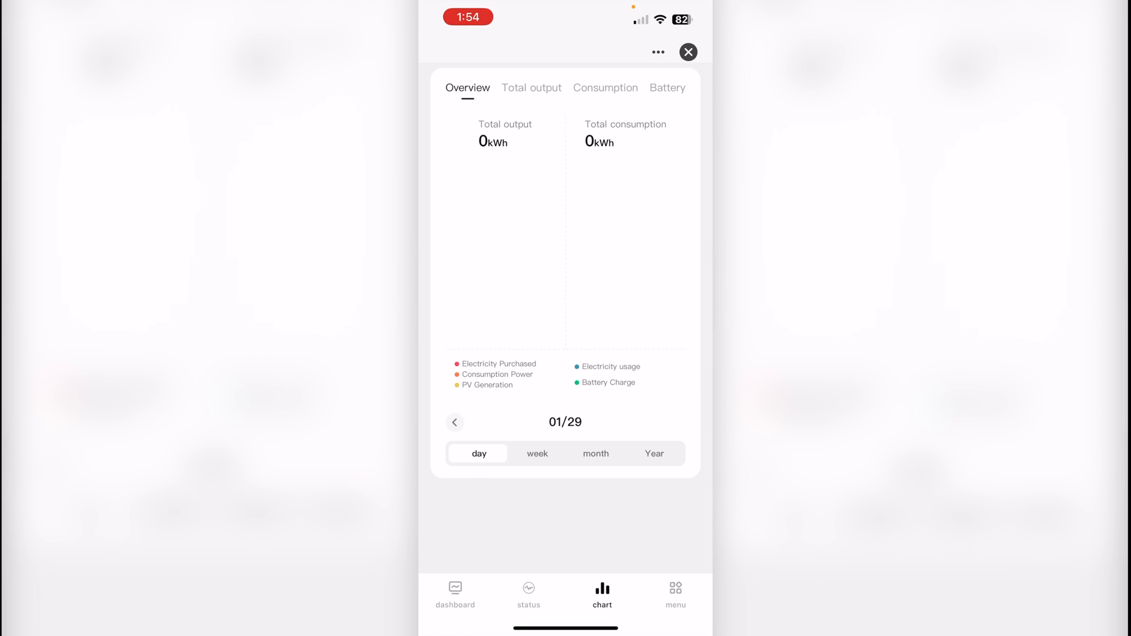
left_click(531, 87)
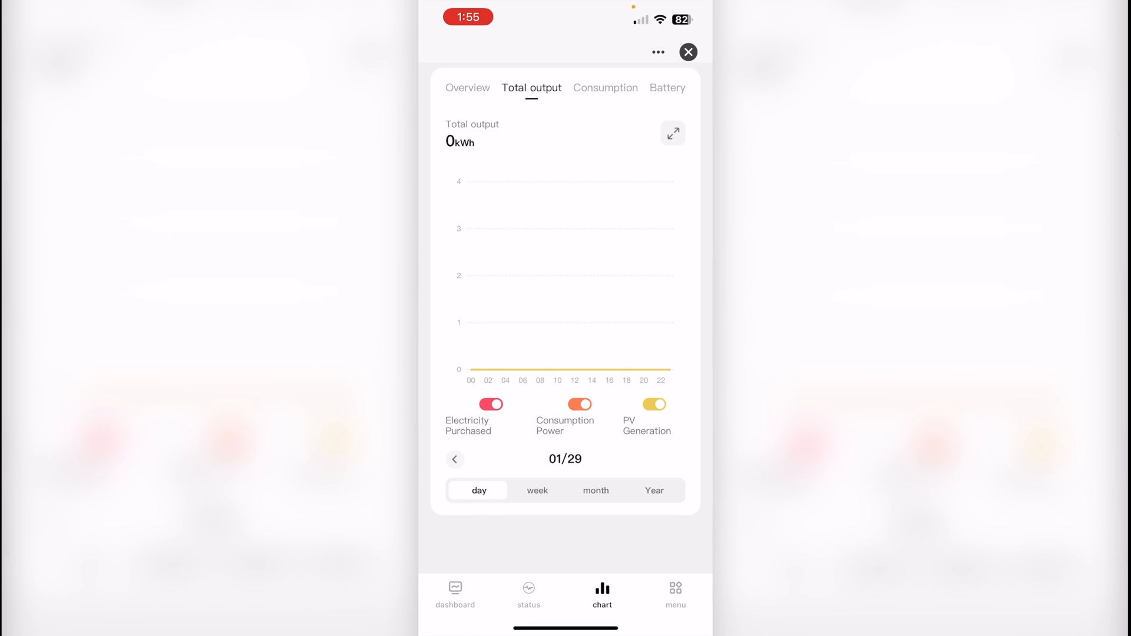
left_click(667, 87)
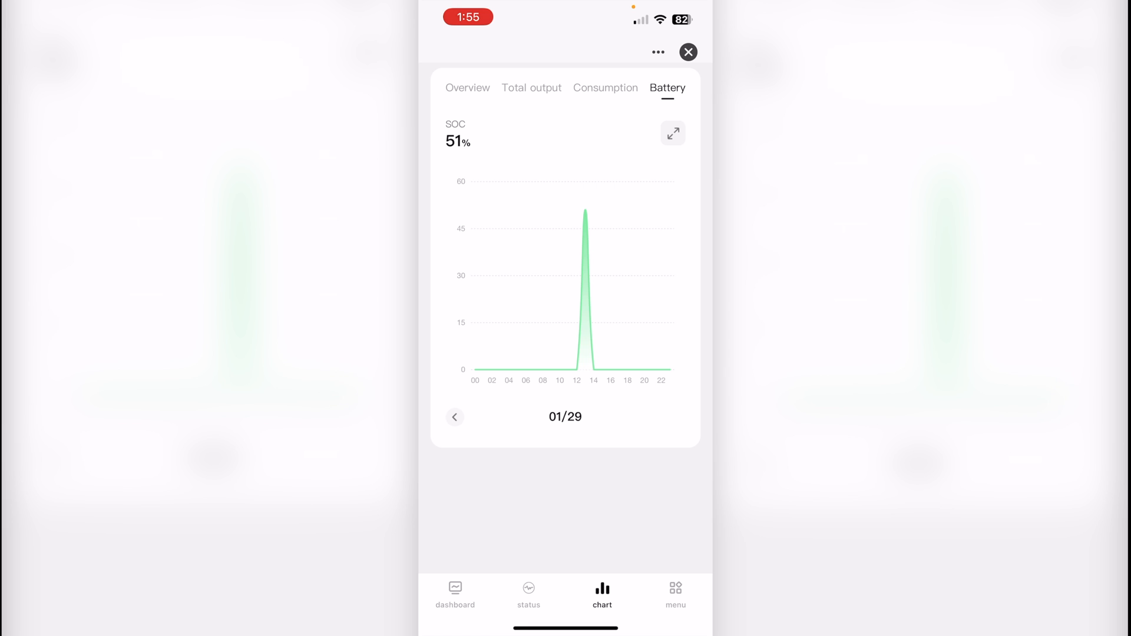
From the device menu, check the Rate configuration page and the empty Log page.
left_click(674, 594)
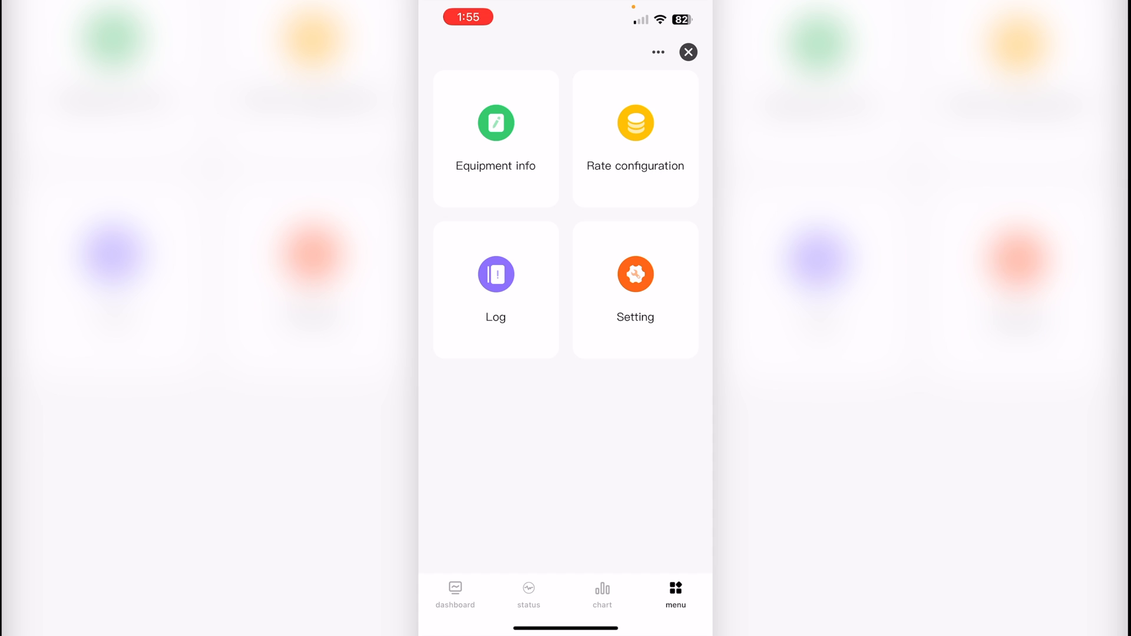
left_click(496, 138)
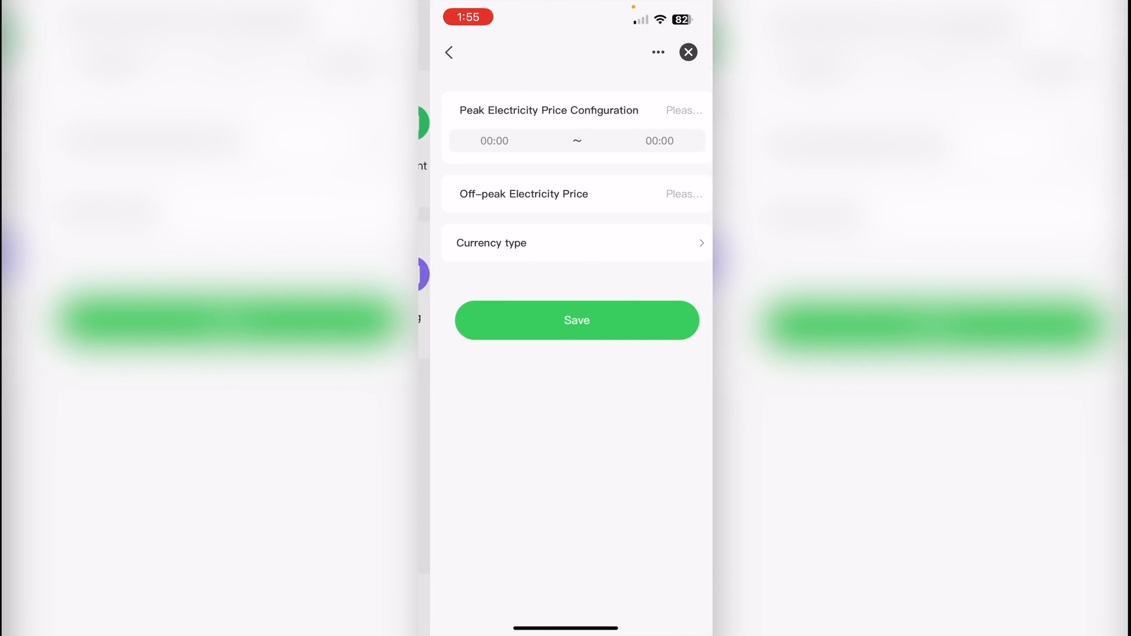
left_click(449, 52)
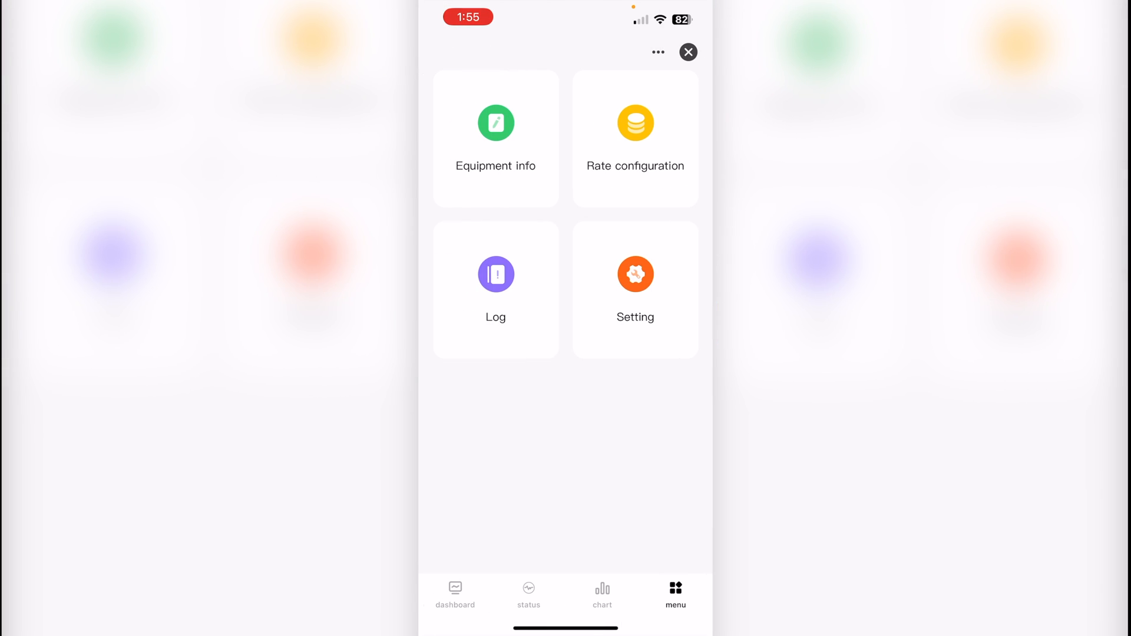
left_click(496, 274)
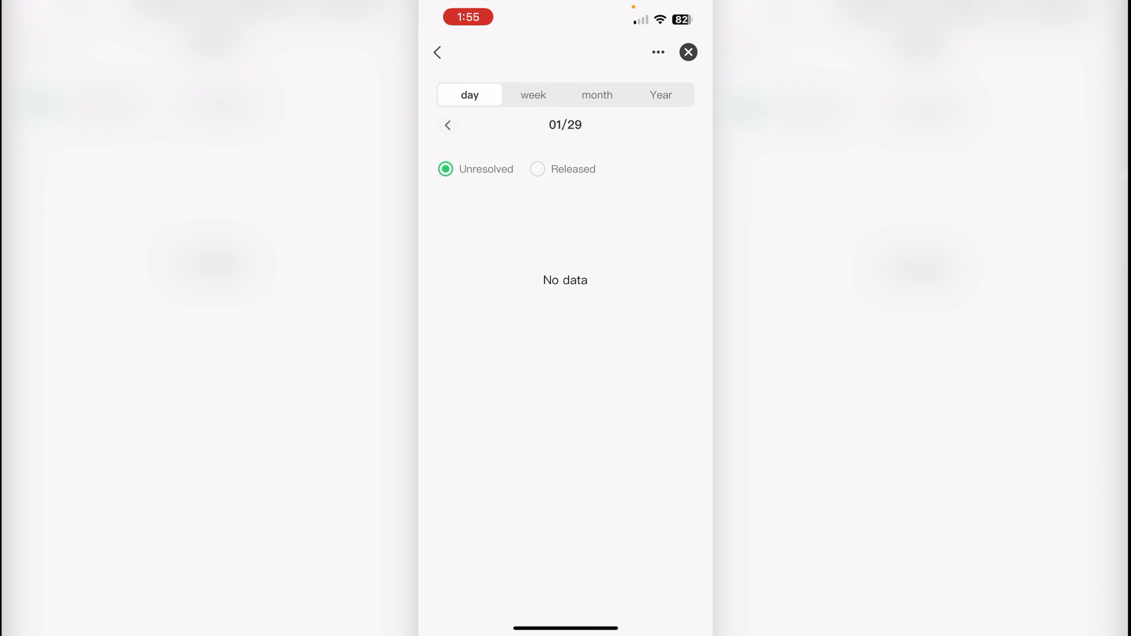
left_click(596, 94)
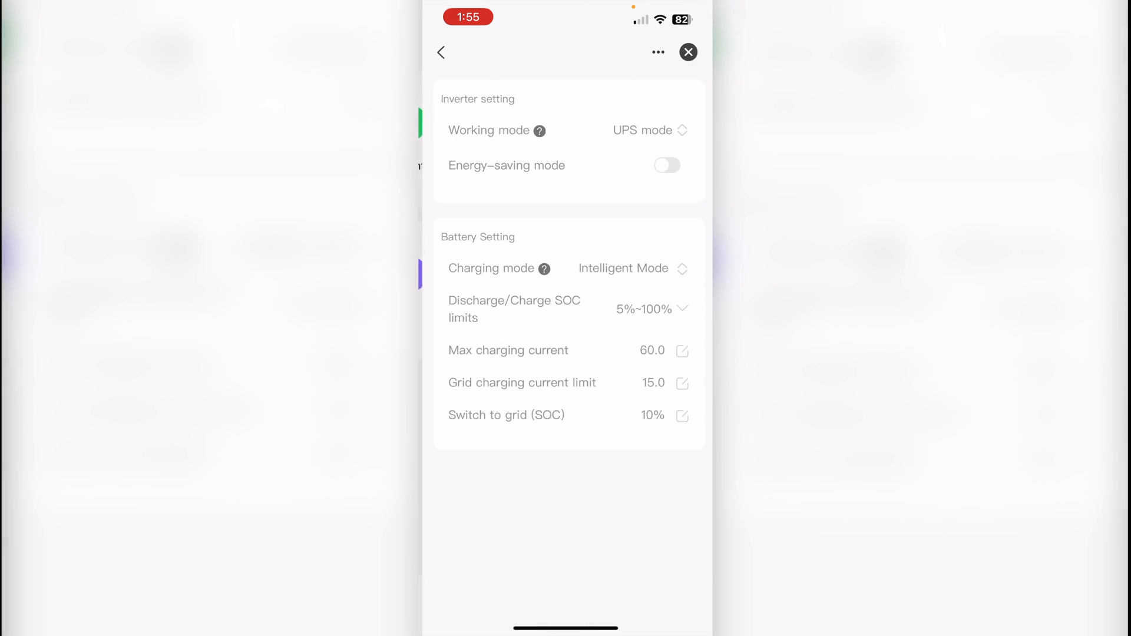
Expand the Discharge/Charge SOC limits slider showing 5%–100%, then return to the menu.
left_click(641, 131)
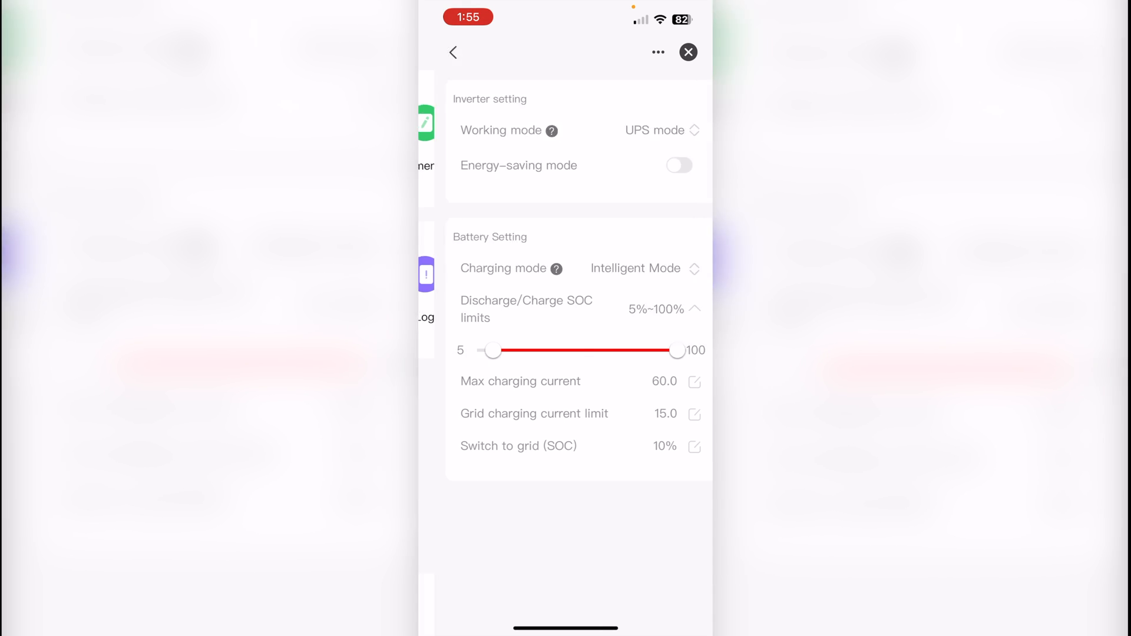
left_click(453, 53)
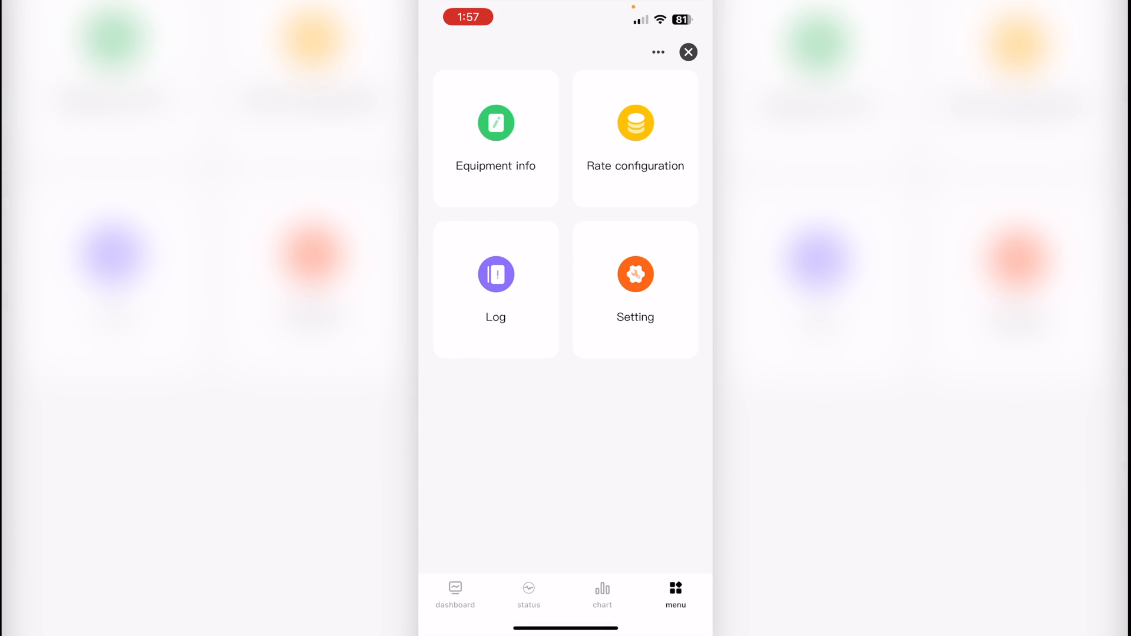